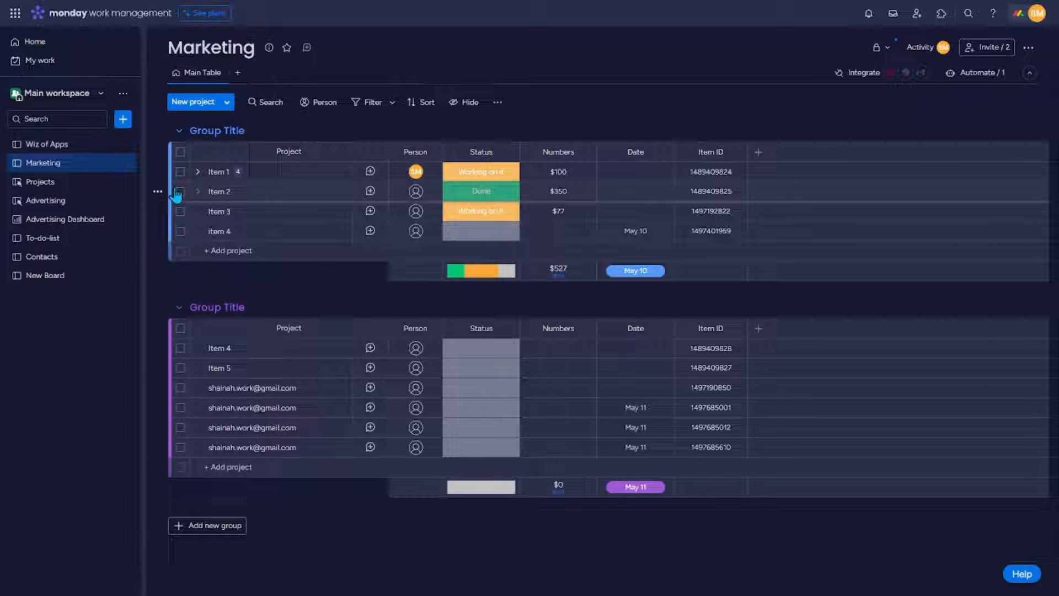
Select Item 2 in the first group and delete it, confirming the deletion.
left_click(179, 190)
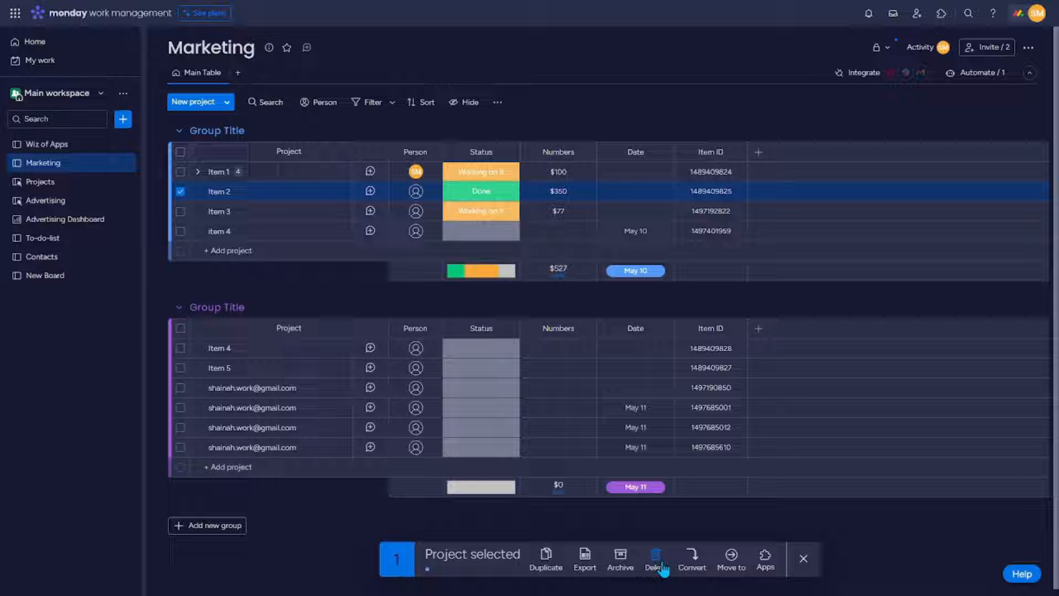
left_click(654, 558)
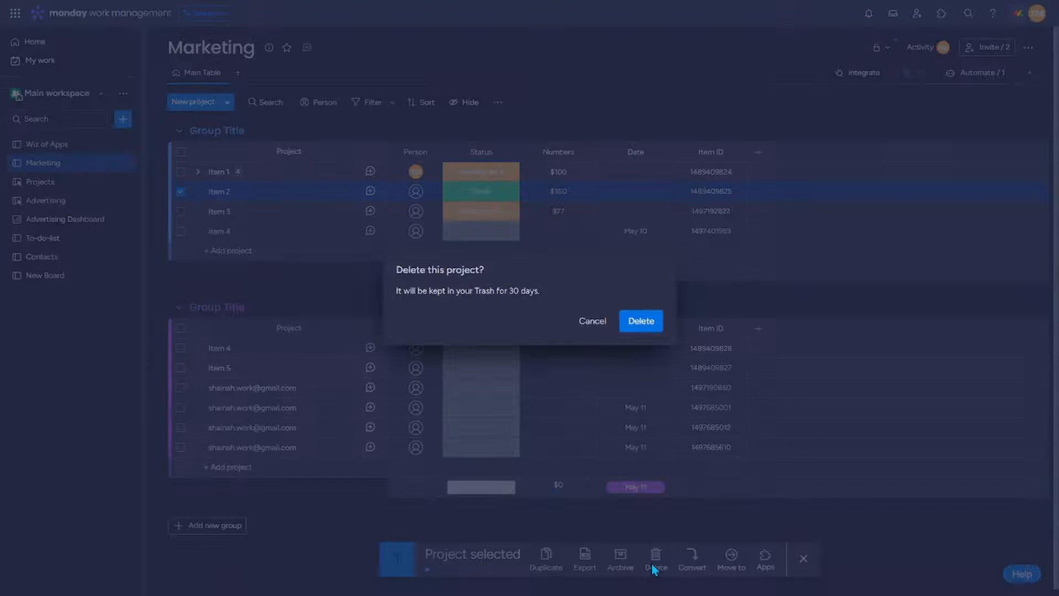
mouse_move(640, 320)
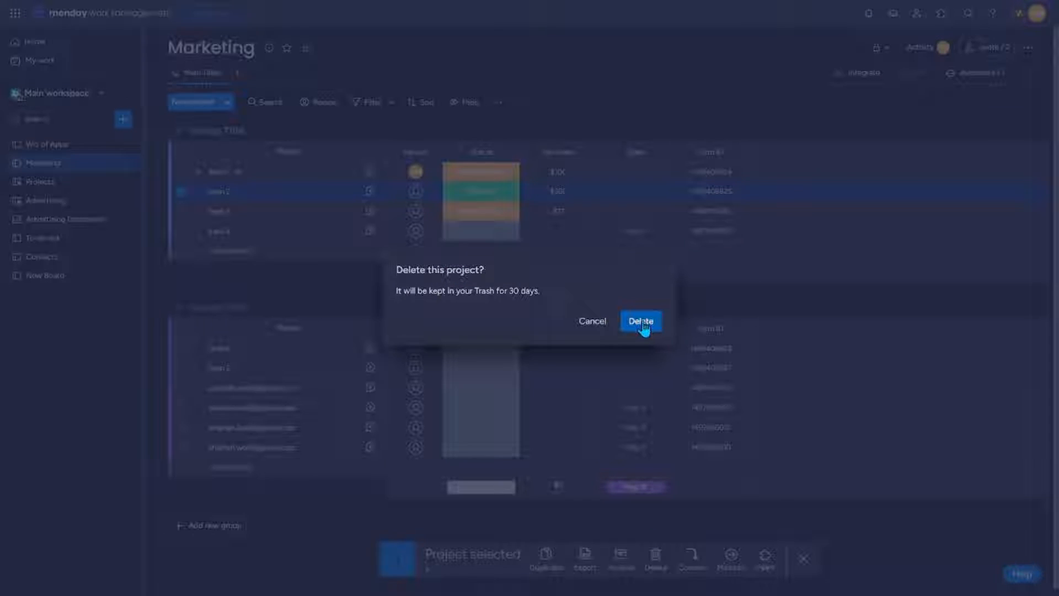
left_click(640, 320)
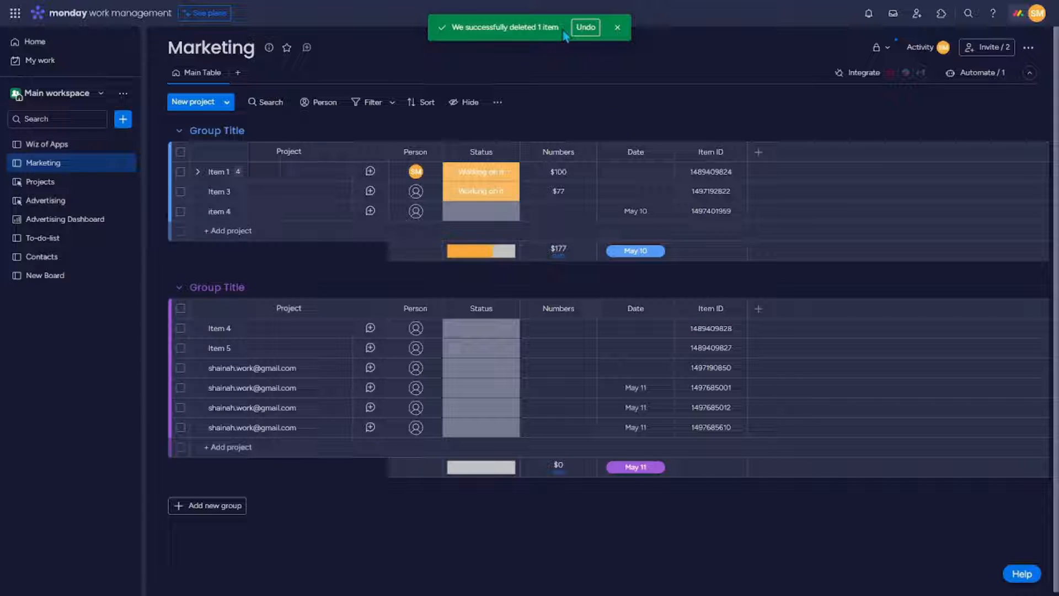
Undo the deletion so Item 2 returns with its Done status and $350.
left_click(585, 26)
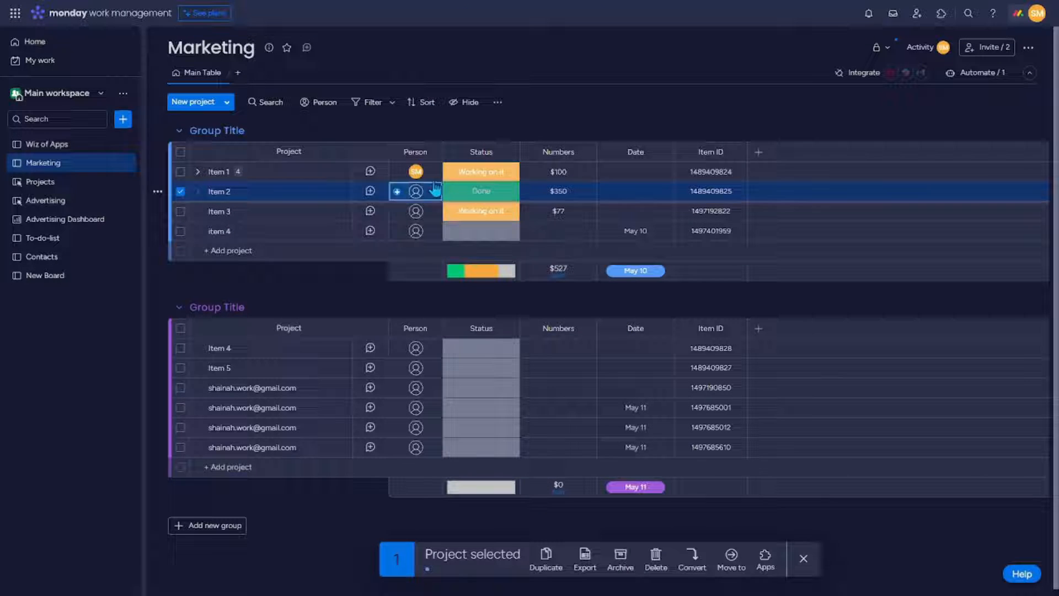
mouse_move(641, 55)
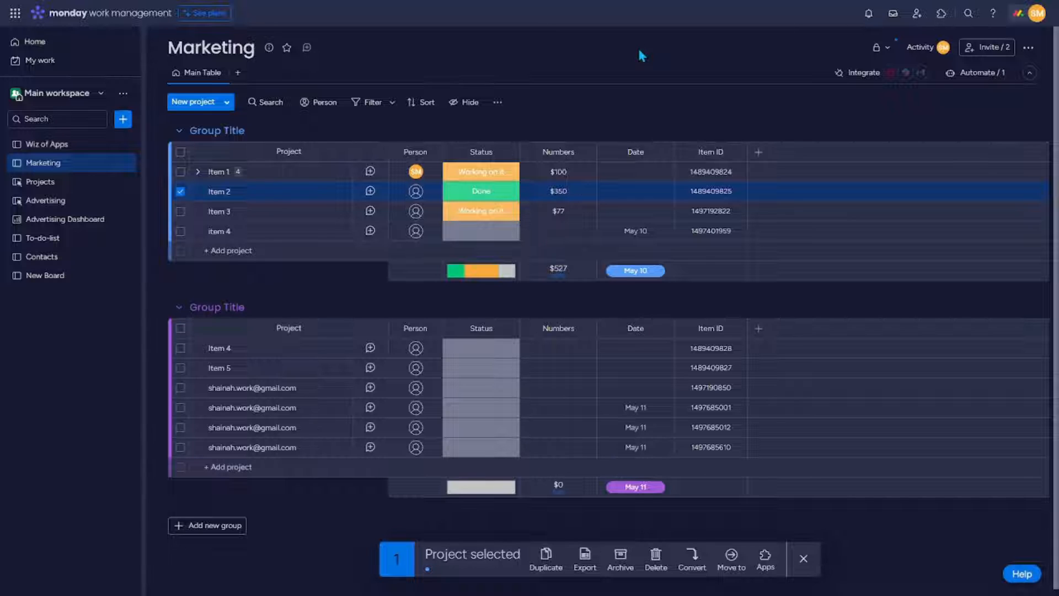
mouse_move(246, 195)
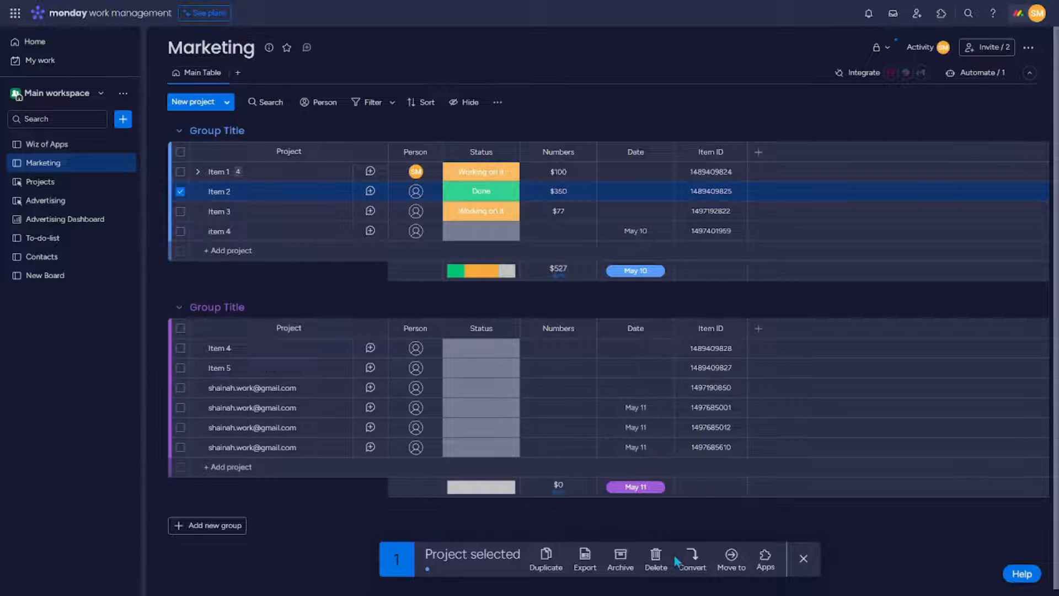
Delete the still-selected Item 2 again and confirm.
left_click(654, 562)
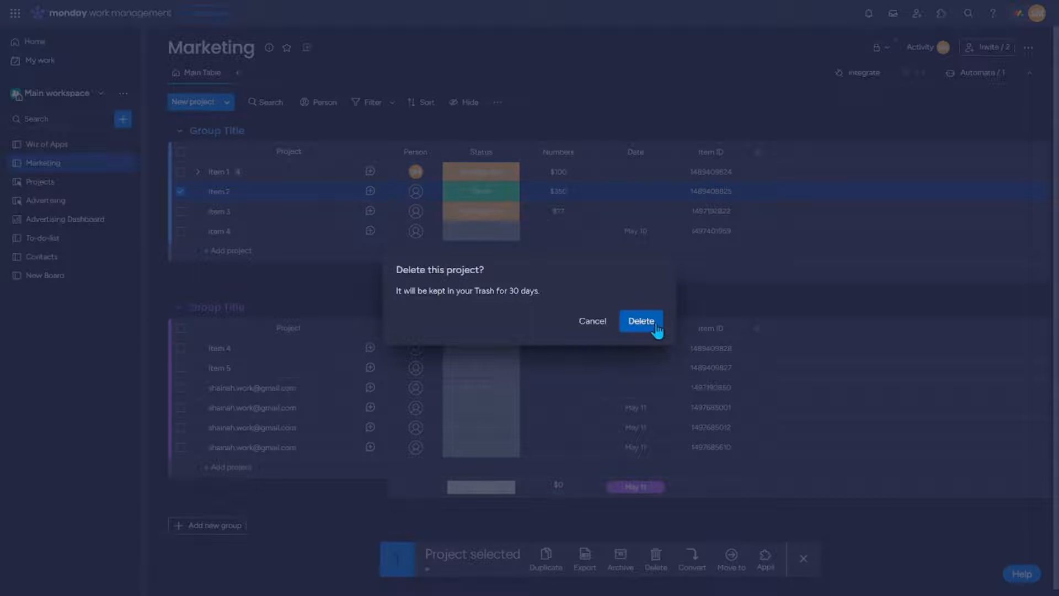
left_click(640, 321)
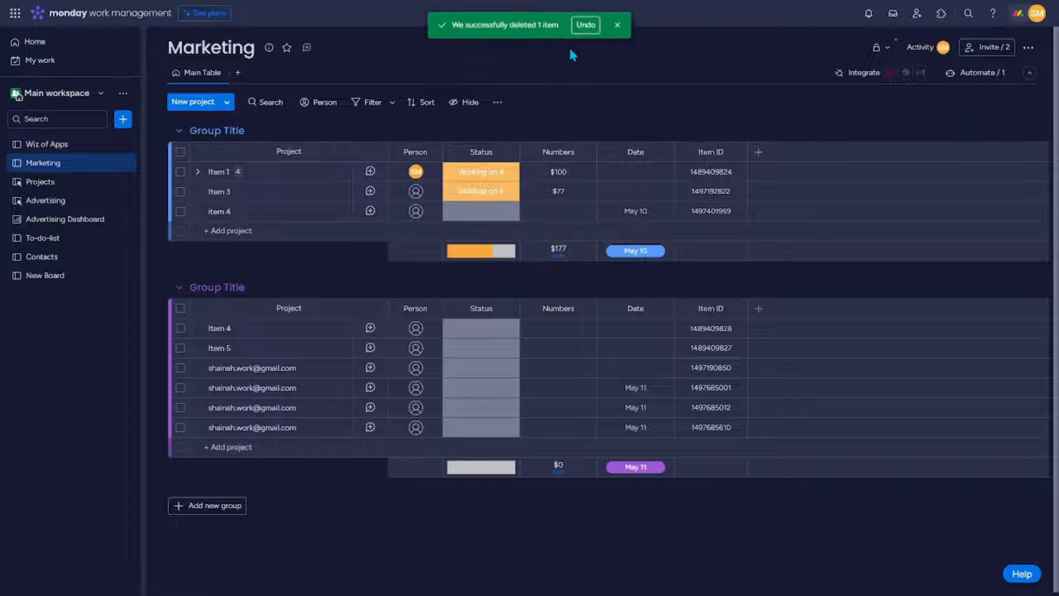
mouse_move(612, 61)
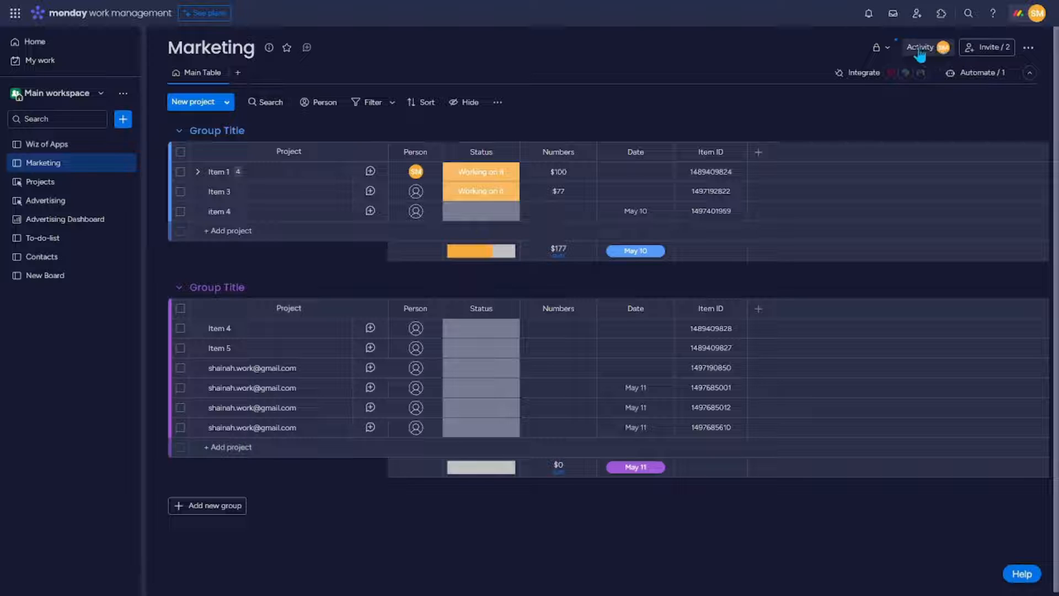
left_click(920, 47)
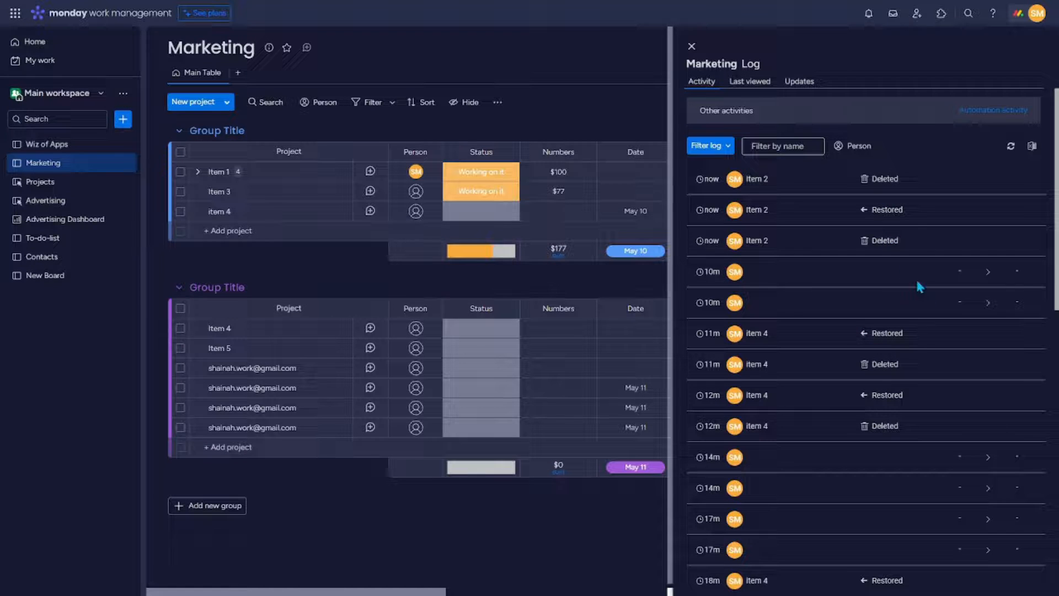
mouse_move(718, 64)
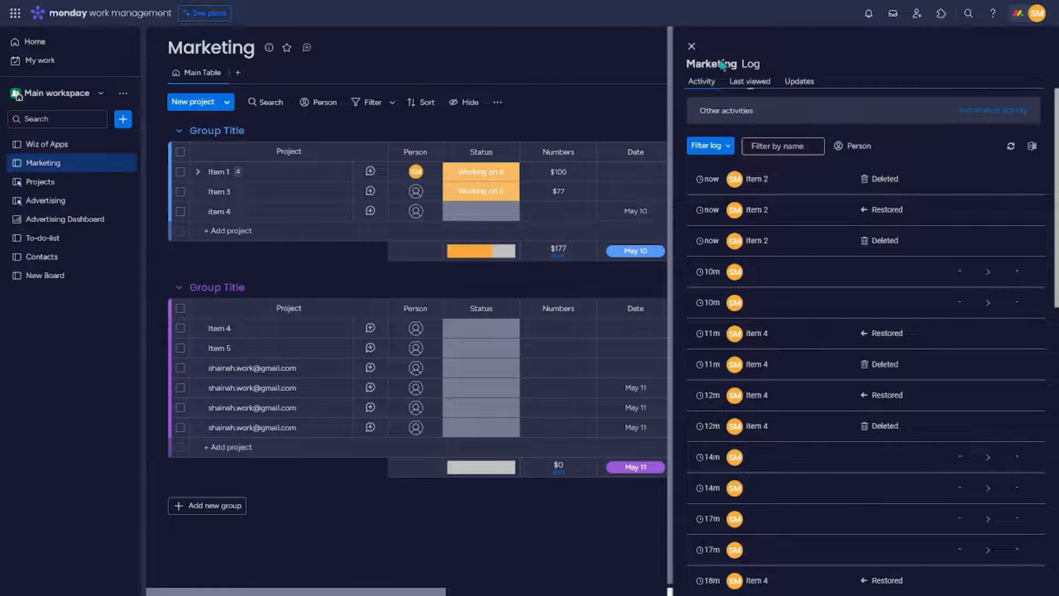
left_click(692, 46)
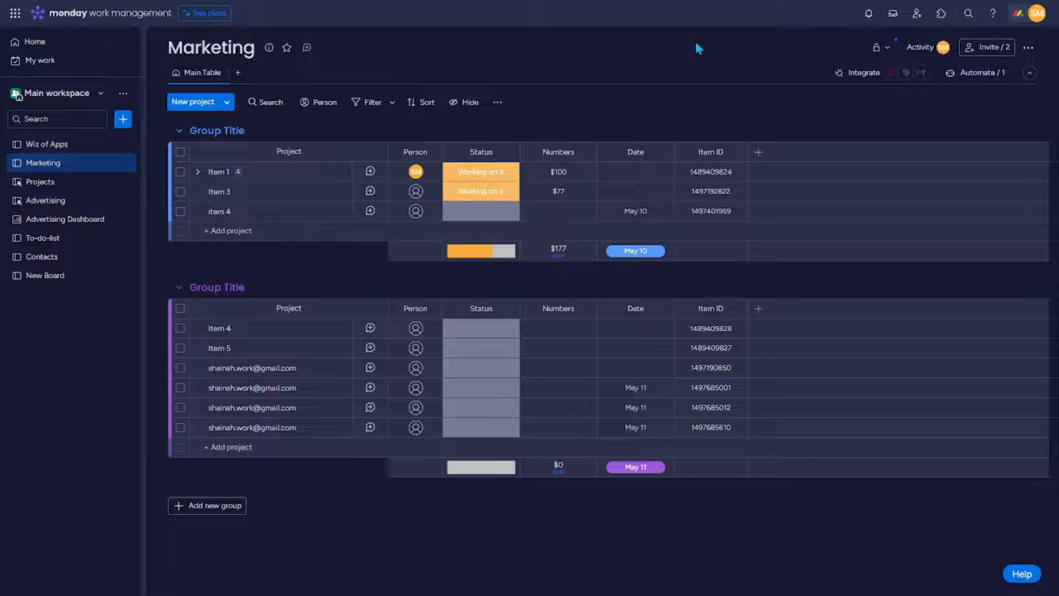
mouse_move(1000, 97)
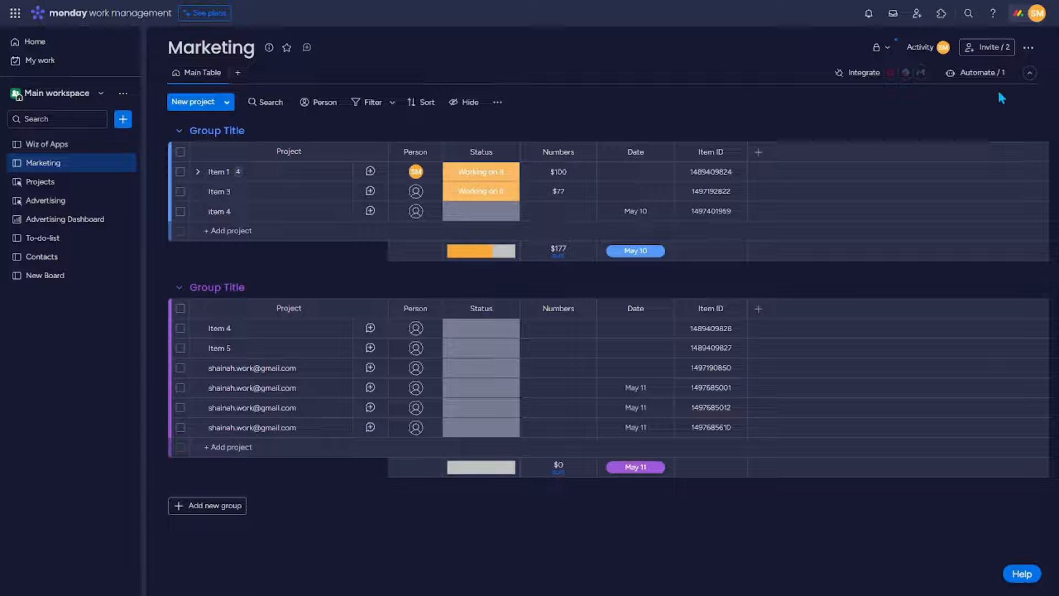
mouse_move(1031, 47)
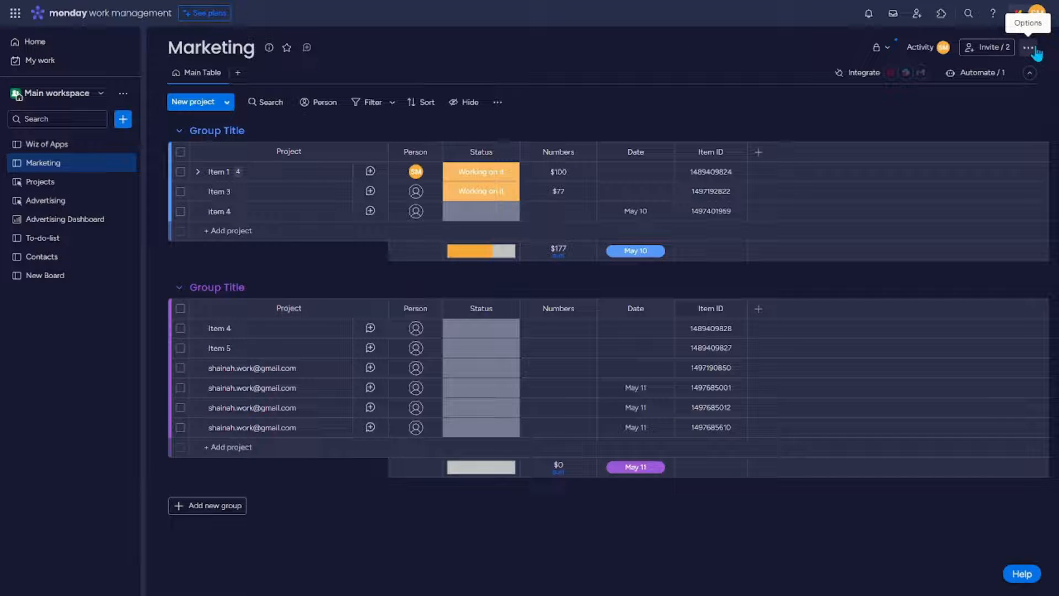
Show the Marketing board's three-dot options menu to reach Board settings.
left_click(1029, 48)
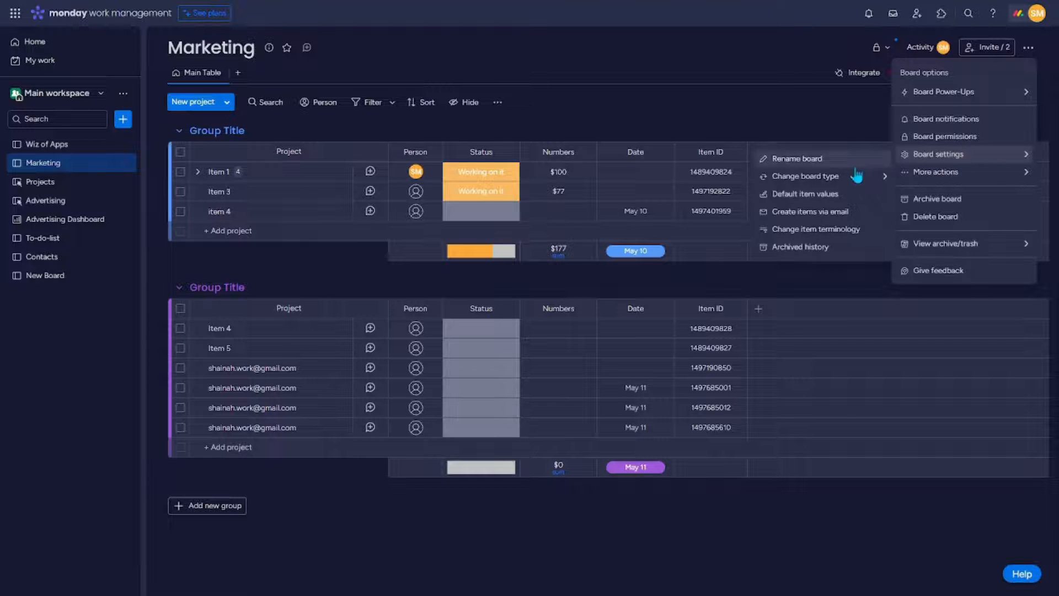
mouse_move(798, 251)
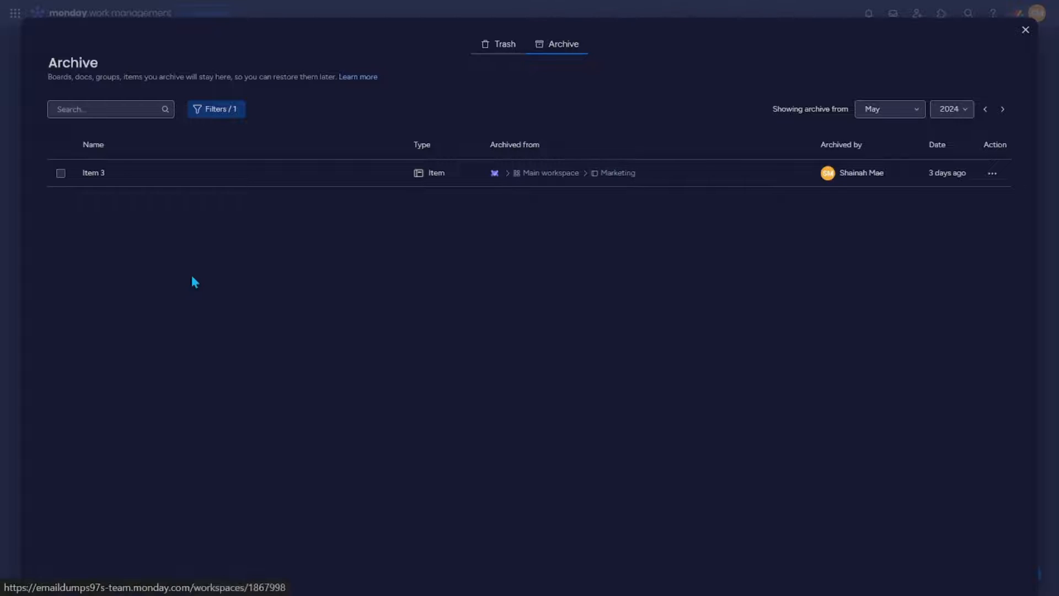
mouse_move(134, 174)
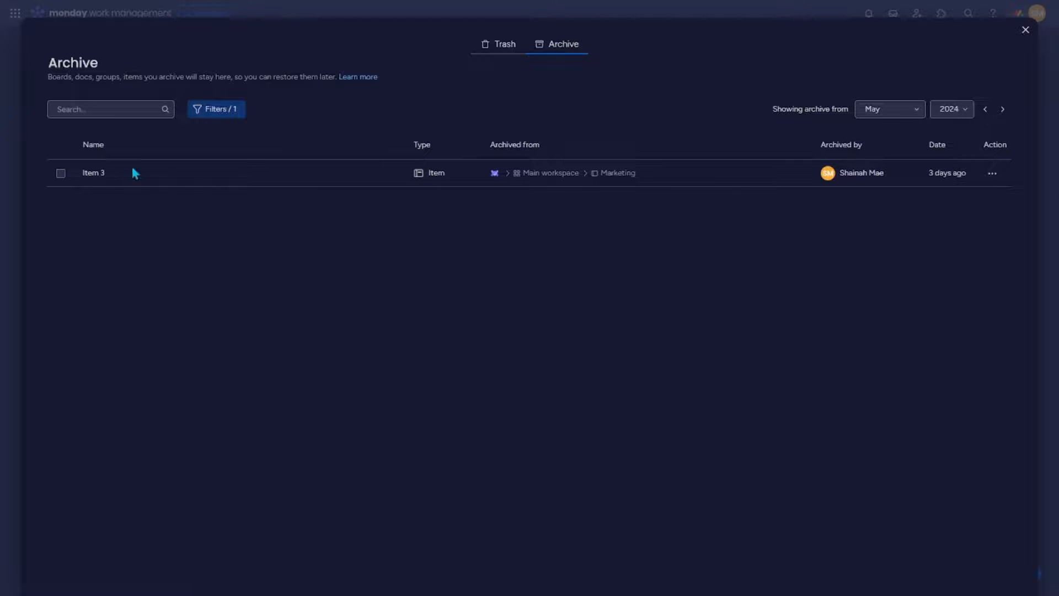
Restore the archived Item 3 and close the Archive window to return to the board.
left_click(60, 173)
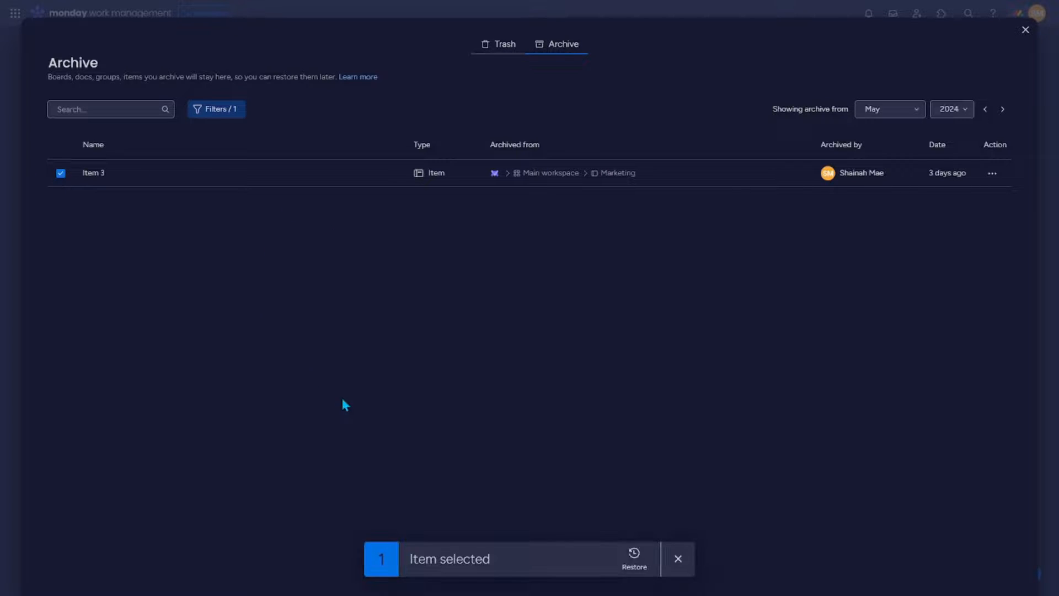
mouse_move(633, 560)
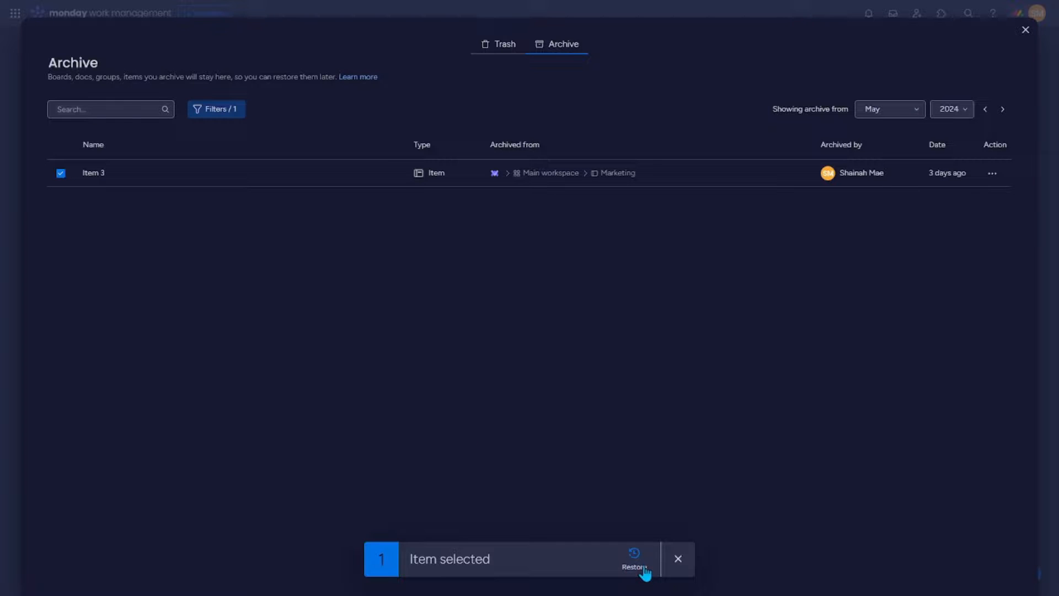
left_click(634, 559)
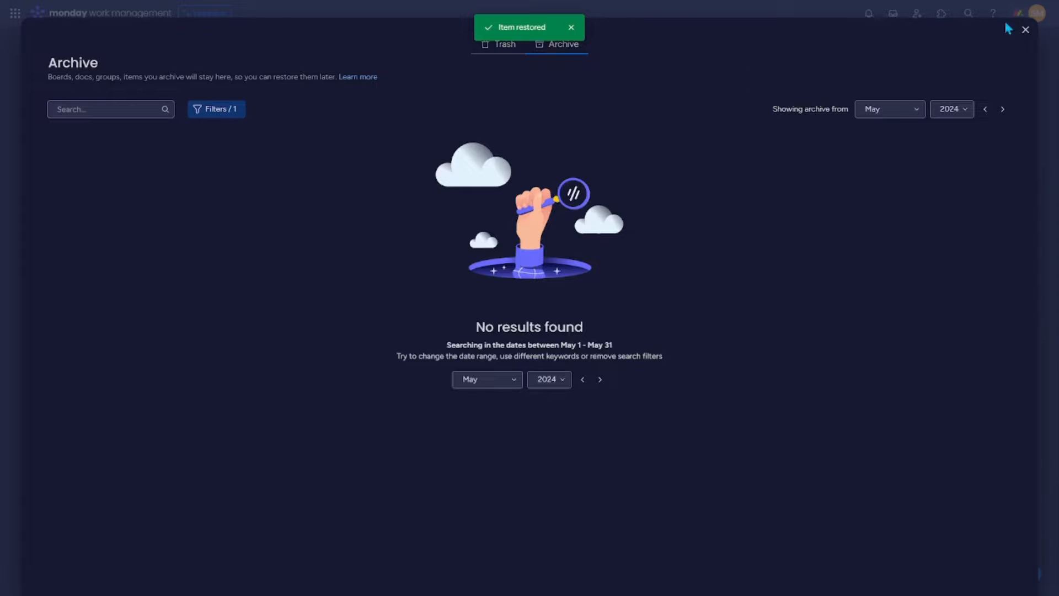
left_click(1025, 29)
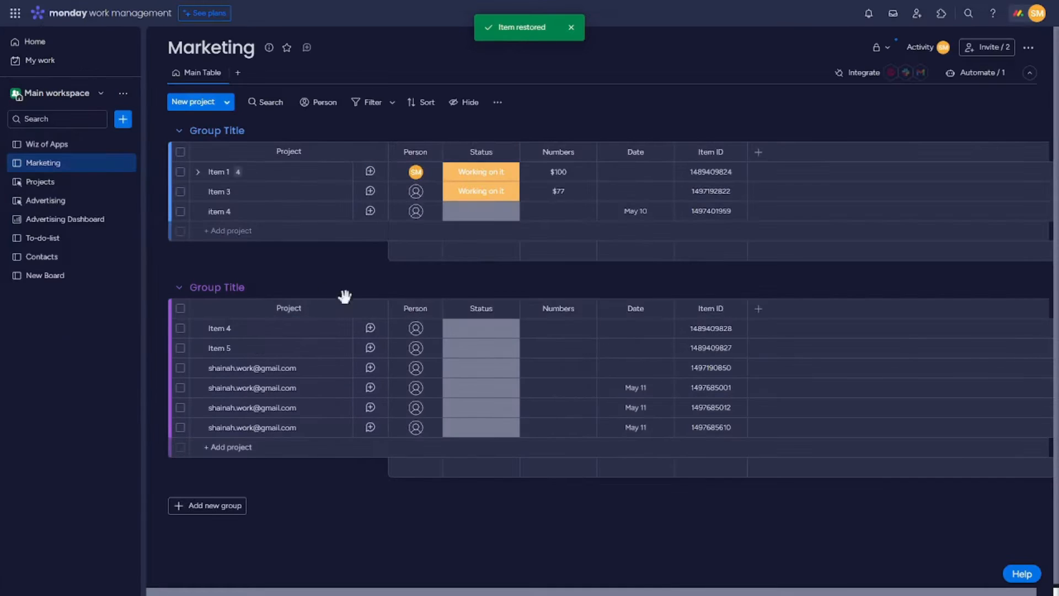